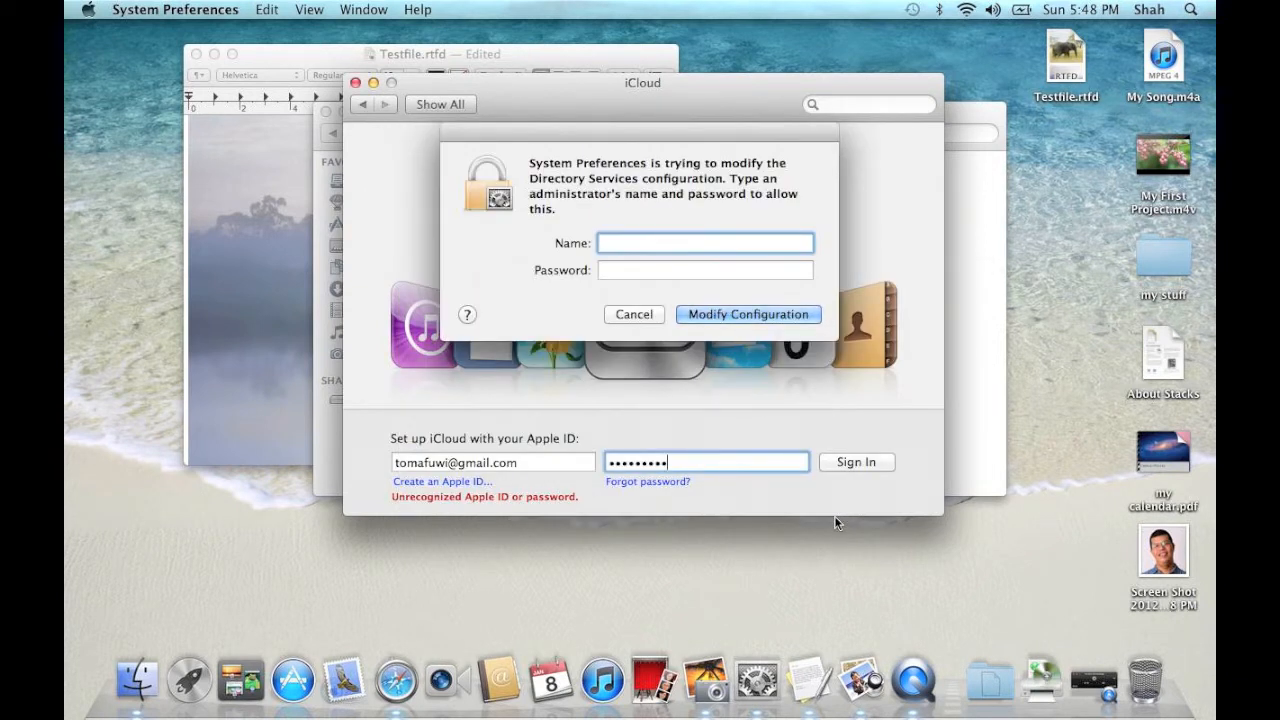
- Confirm the administrator Name and Password prompt with Modify Configuration
{"action": "left_click", "coordinate": [748, 312]}
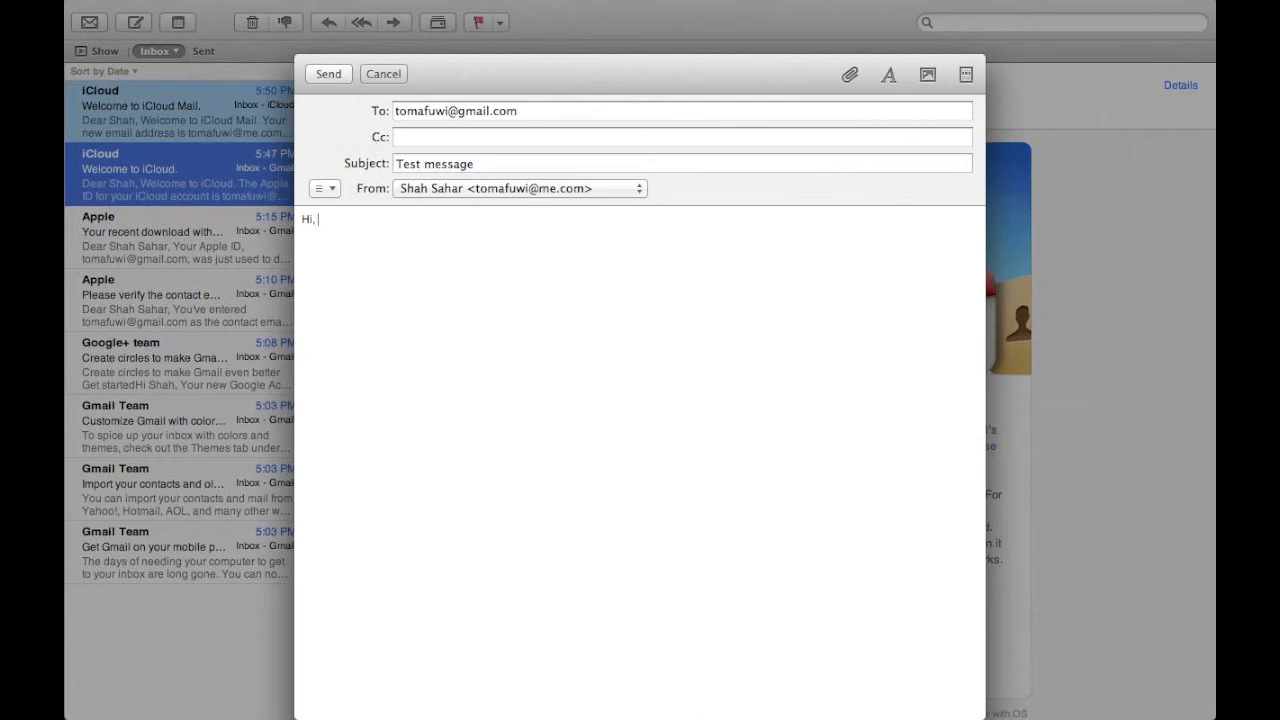
- Start a new message addressed to the Gmail address with subject 'Test message' and body 'Hi'
{"action": "left_click", "coordinate": [328, 72]}
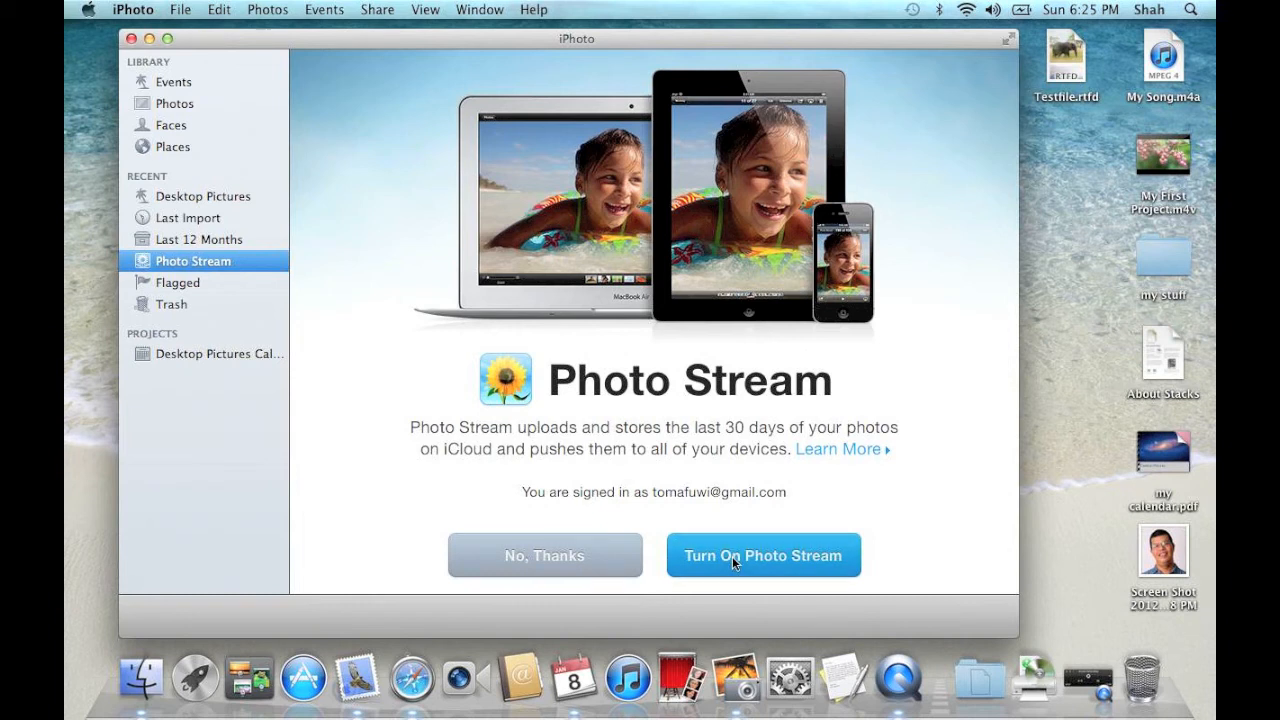
- Turn on Photo Stream for this Mac from the iPhoto sidebar
{"action": "left_click", "coordinate": [764, 556]}
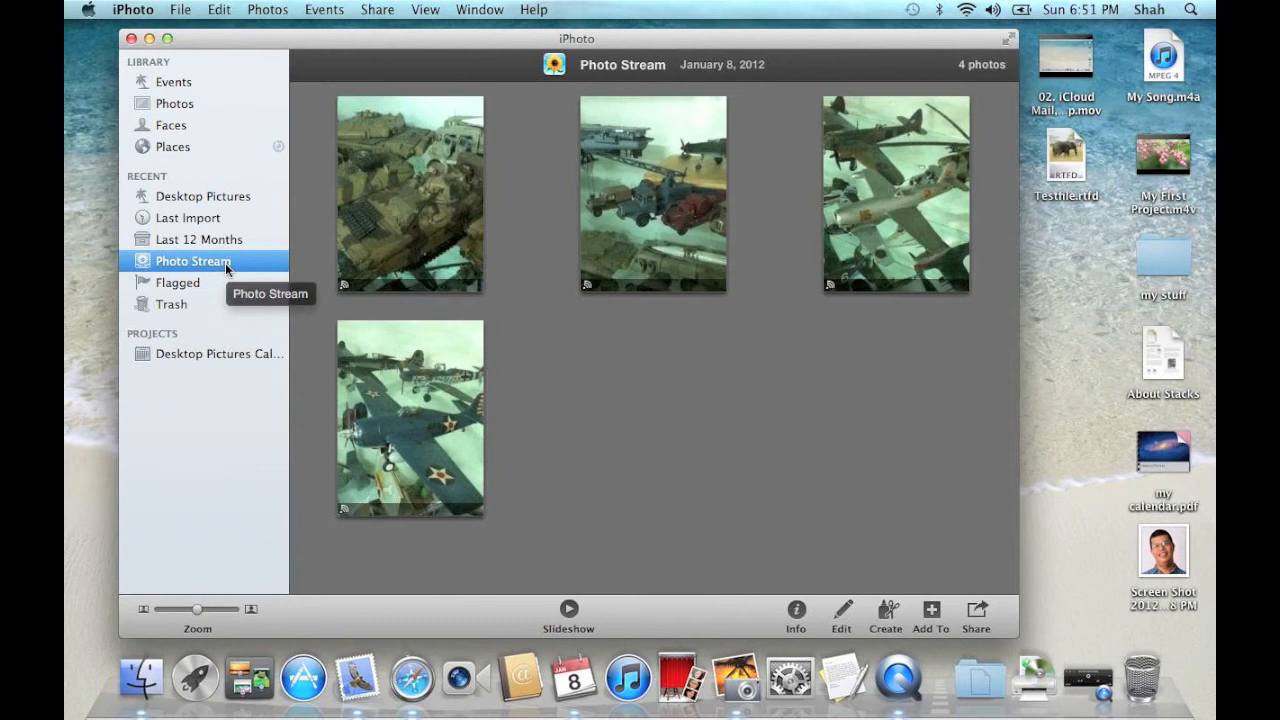